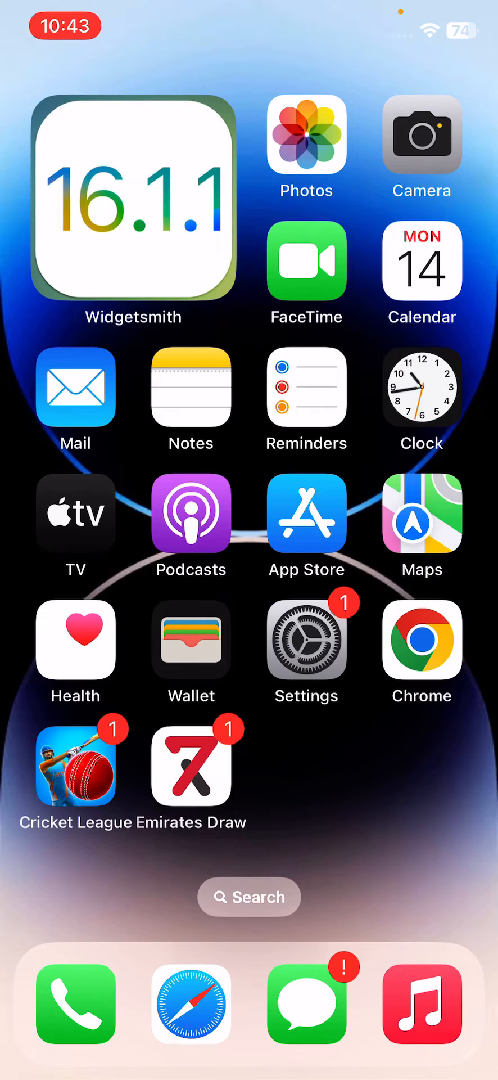
- Swipe the home screen, launch Safari and load beta.apple.com
{"action": "scroll", "scroll_direction": "left", "scroll_amount": 3}
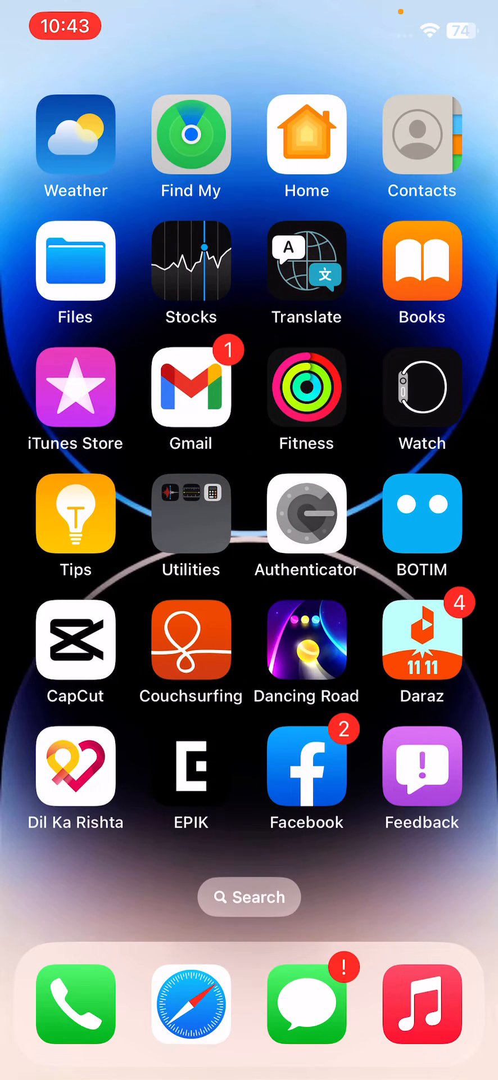
{"action": "scroll", "scroll_direction": "left", "scroll_amount": 3}
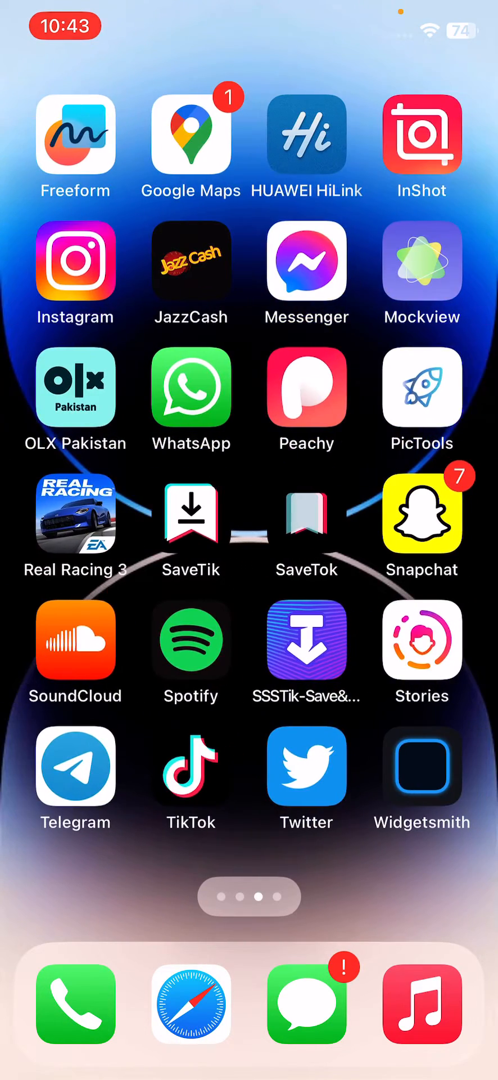
{"action": "scroll", "scroll_direction": "left", "scroll_amount": 3}
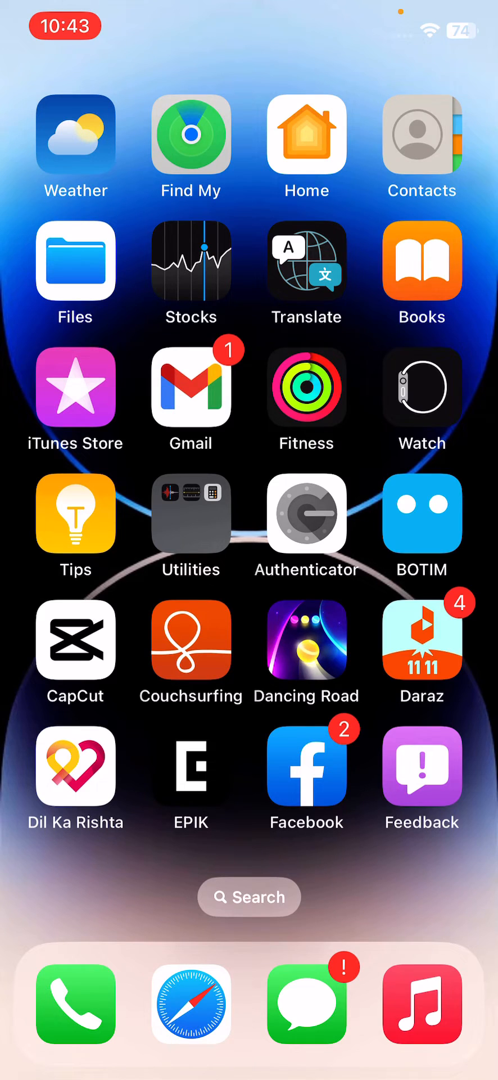
{"action": "scroll", "scroll_direction": "left", "scroll_amount": 3}
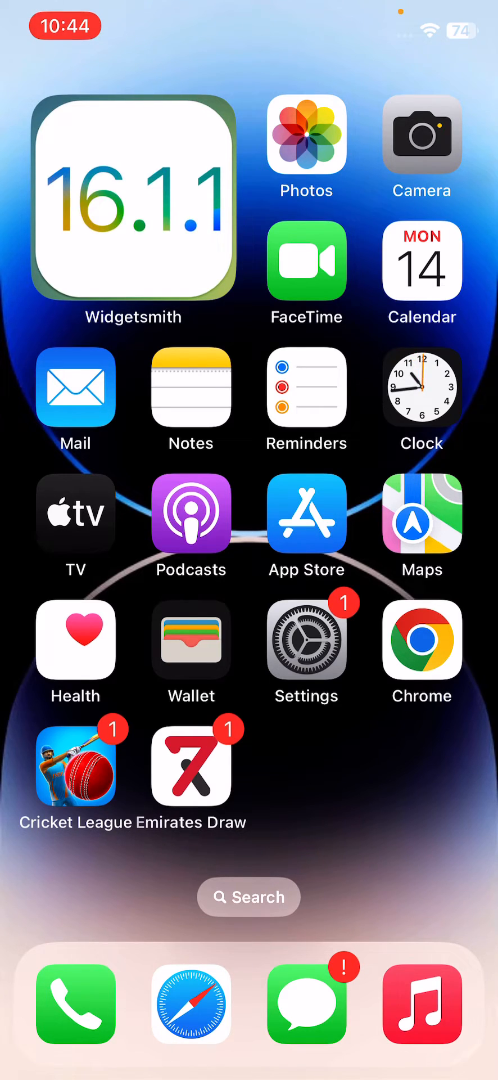
{"action": "left_click", "coordinate": [190, 1003]}
{"action": "type", "text": "beta.apple."}
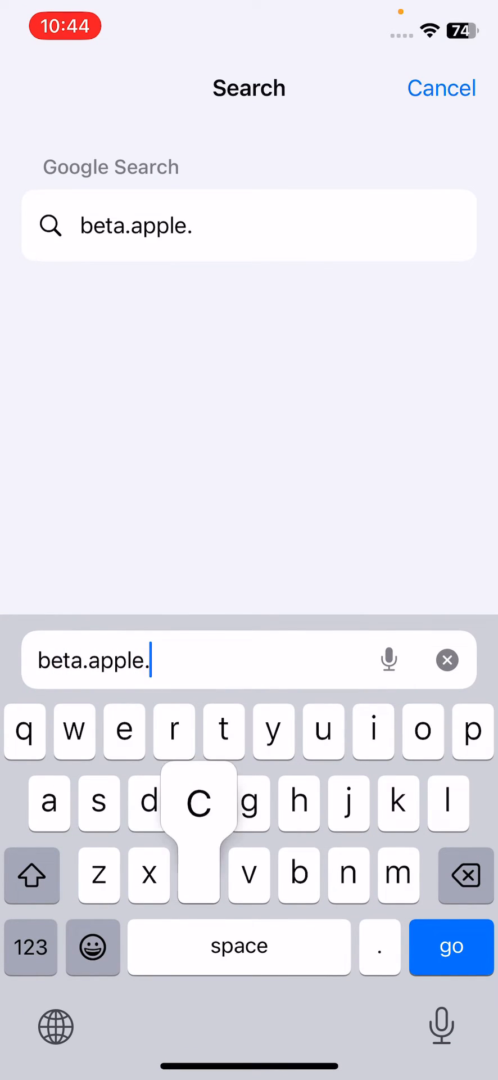
{"action": "left_click", "coordinate": [451, 945]}
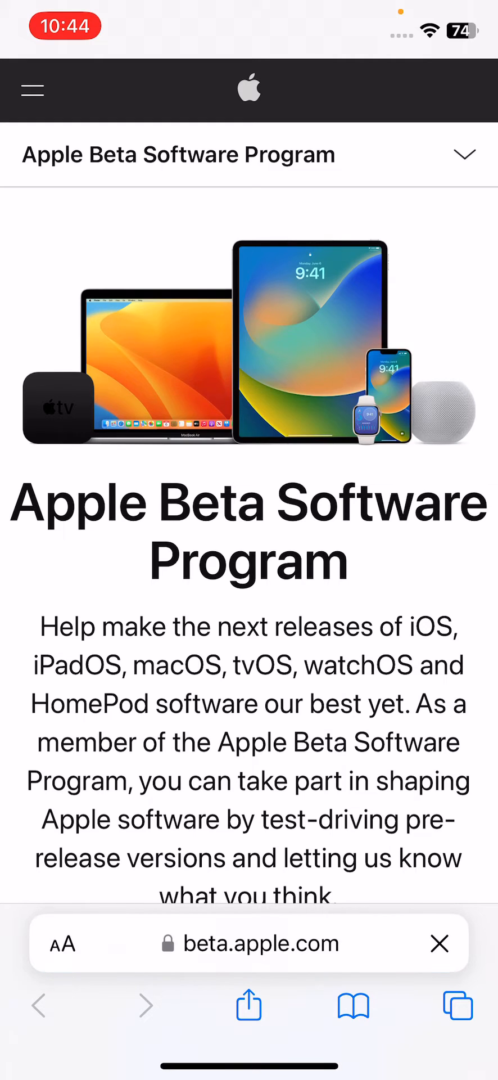
- Scroll down beta.apple.com and follow the Sign in link under Already a member
{"action": "scroll", "scroll_direction": "down", "scroll_amount": 3}
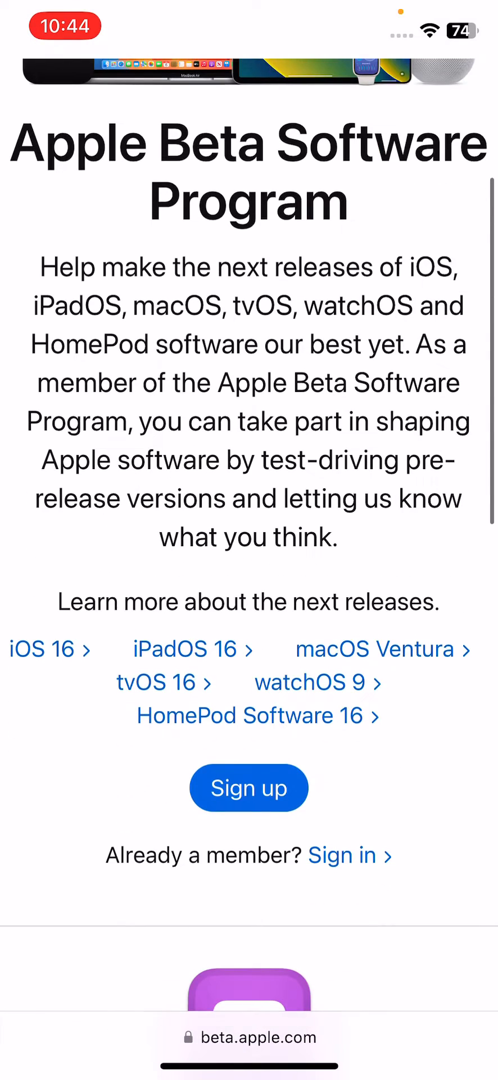
{"action": "scroll", "scroll_direction": "down", "scroll_amount": 3}
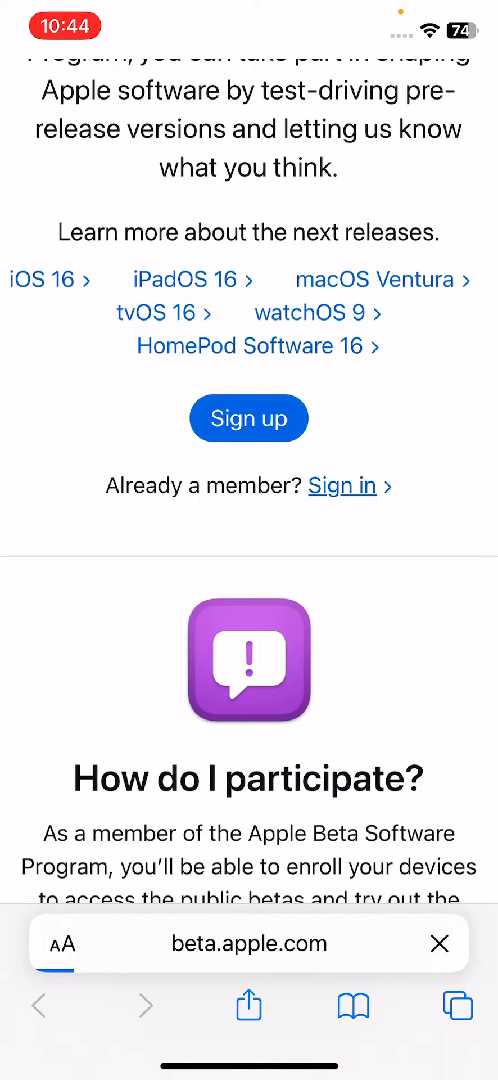
{"action": "left_click", "coordinate": [342, 485]}
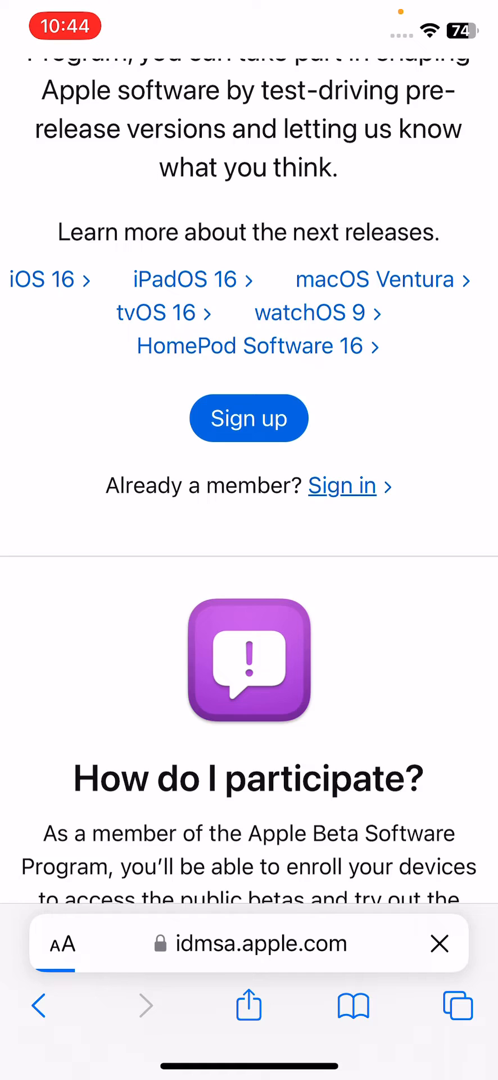
{"action": "left_click", "coordinate": [343, 485]}
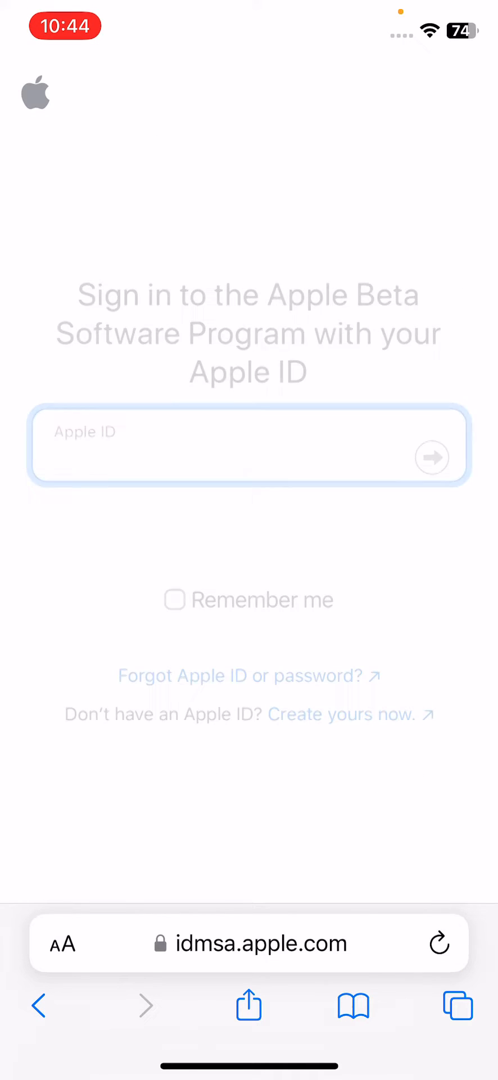
- Submit the Apple ID and password with Remember me checked
{"action": "left_click", "coordinate": [247, 445]}
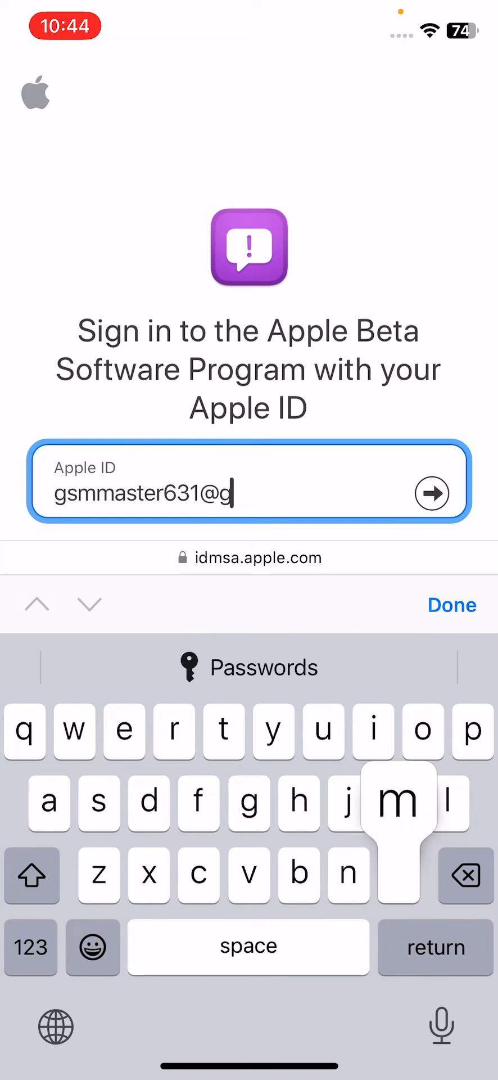
{"action": "type", "text": "mail."}
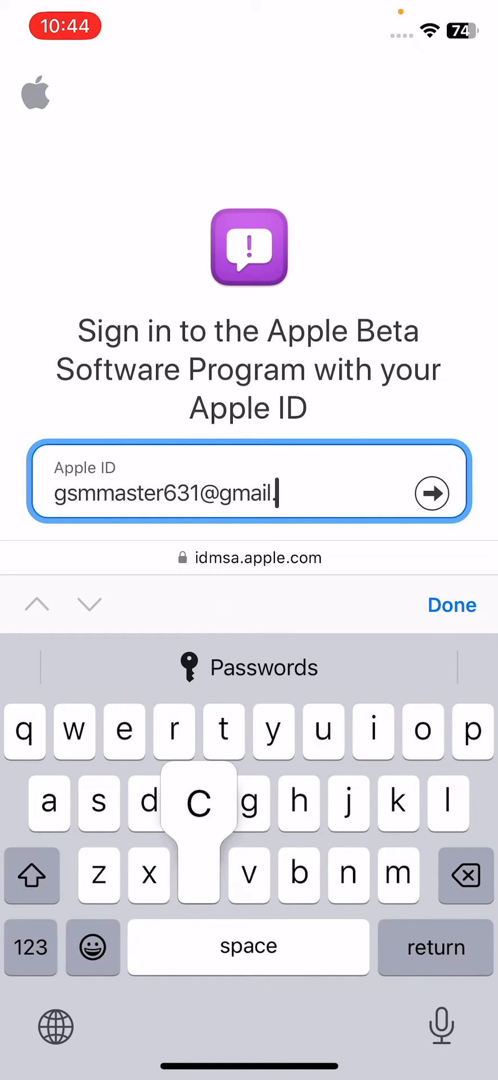
{"action": "left_click", "coordinate": [432, 493]}
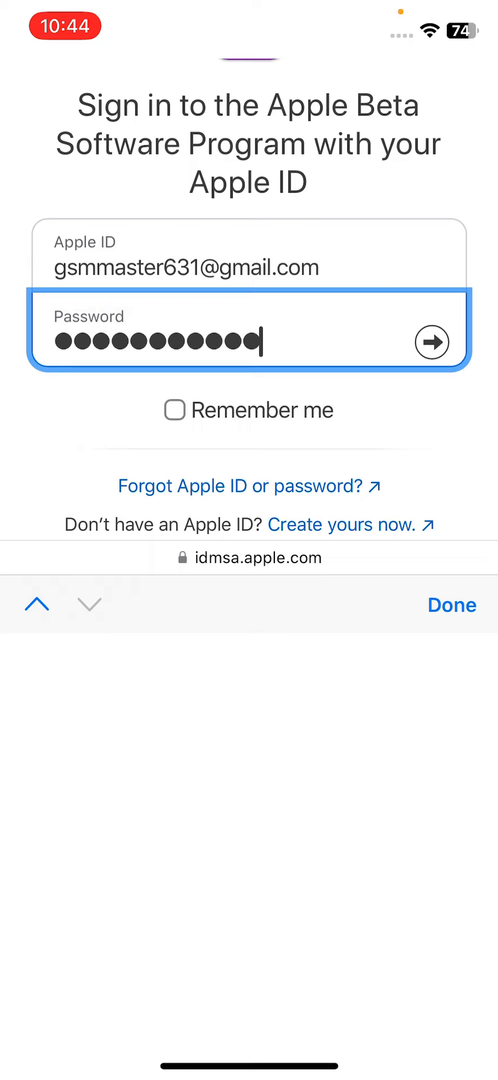
{"action": "left_click", "coordinate": [174, 409]}
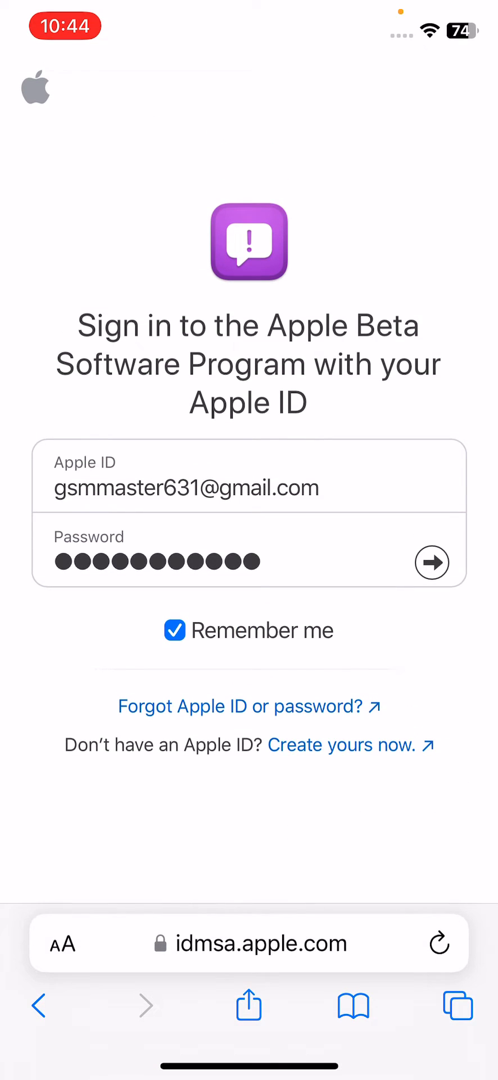
{"action": "left_click", "coordinate": [433, 562]}
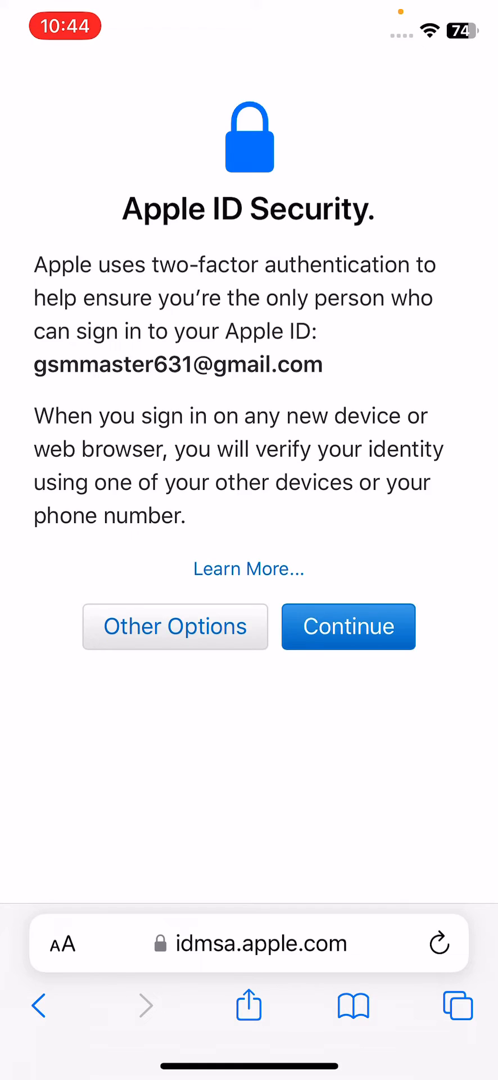
- Continue past the two-factor notice, choose Don't Upgrade, and decline saving the password
{"action": "left_click", "coordinate": [348, 625]}
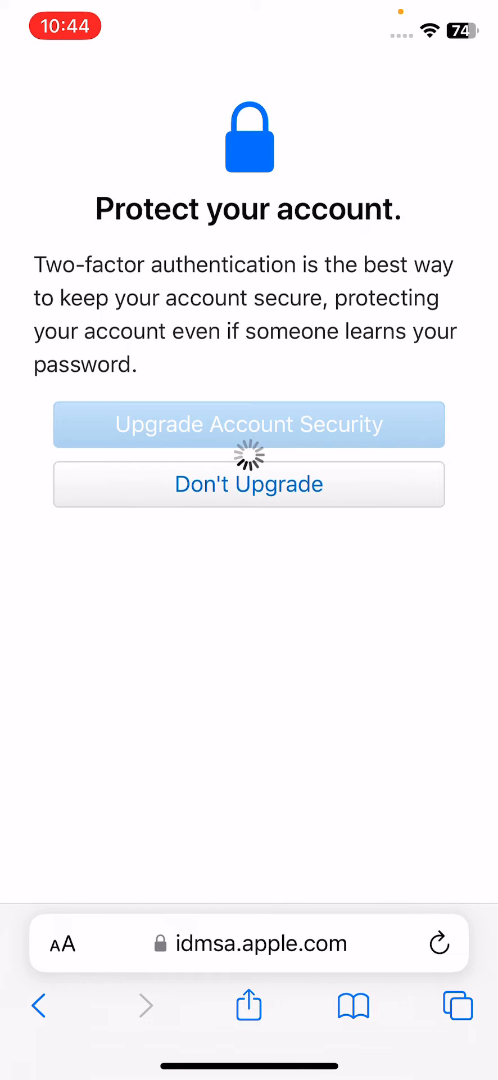
{"action": "left_click", "coordinate": [249, 485]}
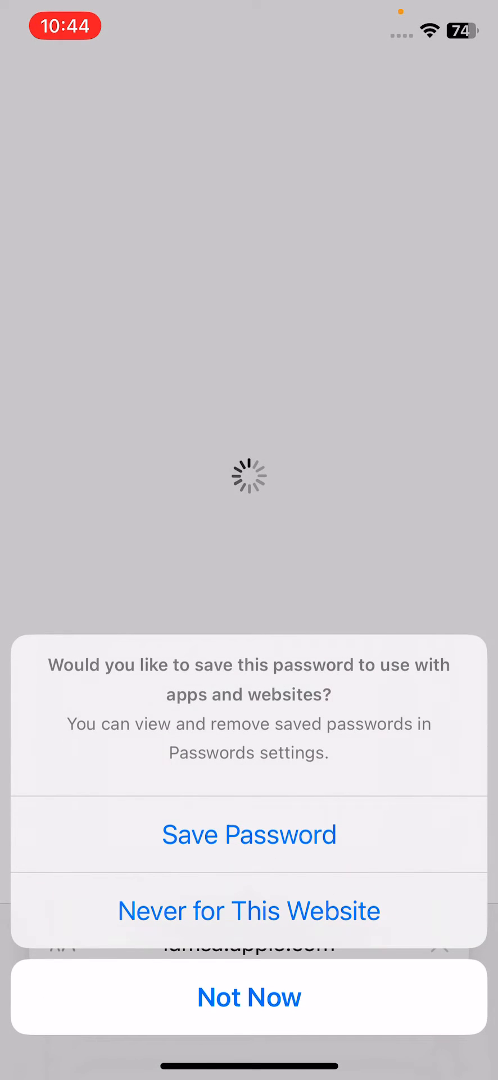
{"action": "left_click", "coordinate": [249, 996]}
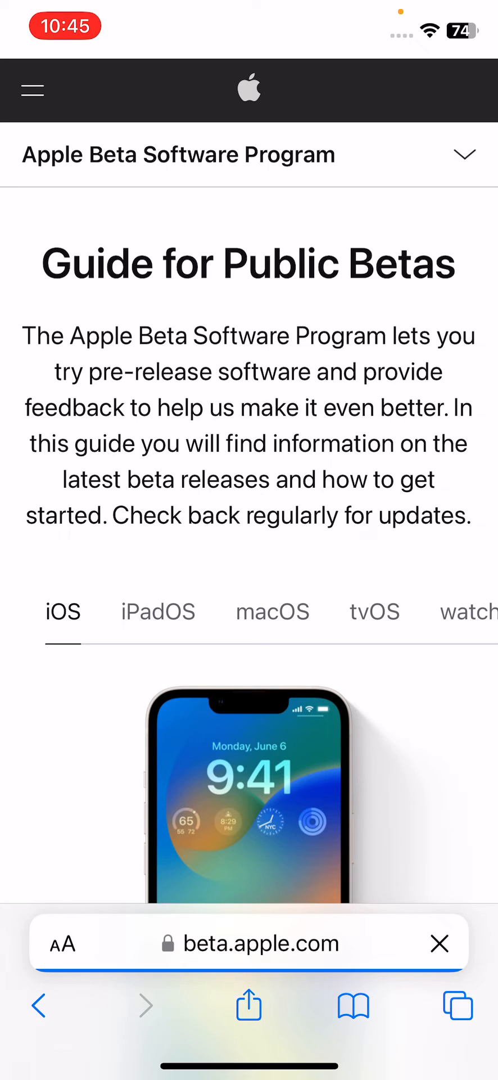
- Scroll the Guide for Public Betas down to the Install profile section
{"action": "scroll", "scroll_direction": "down", "scroll_amount": 3}
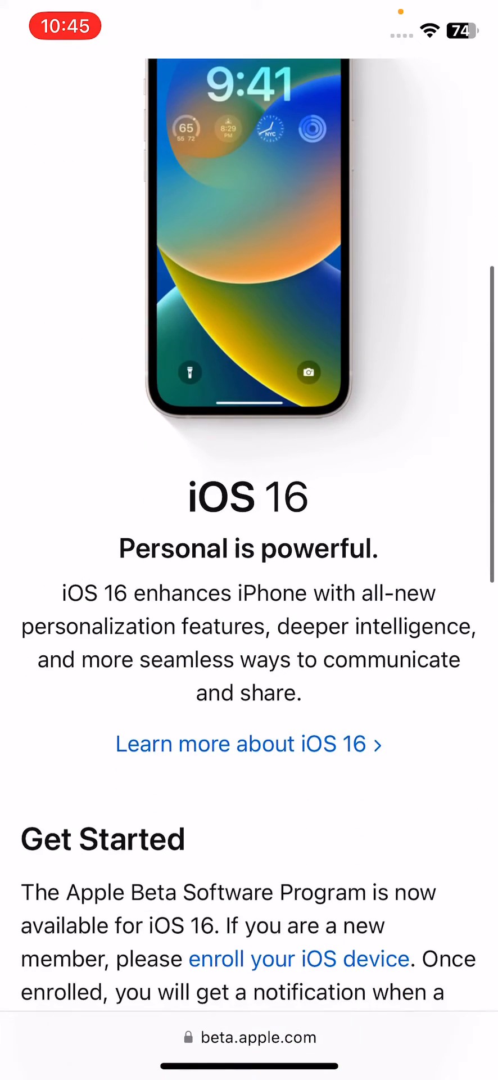
{"action": "scroll", "scroll_direction": "down", "scroll_amount": 3}
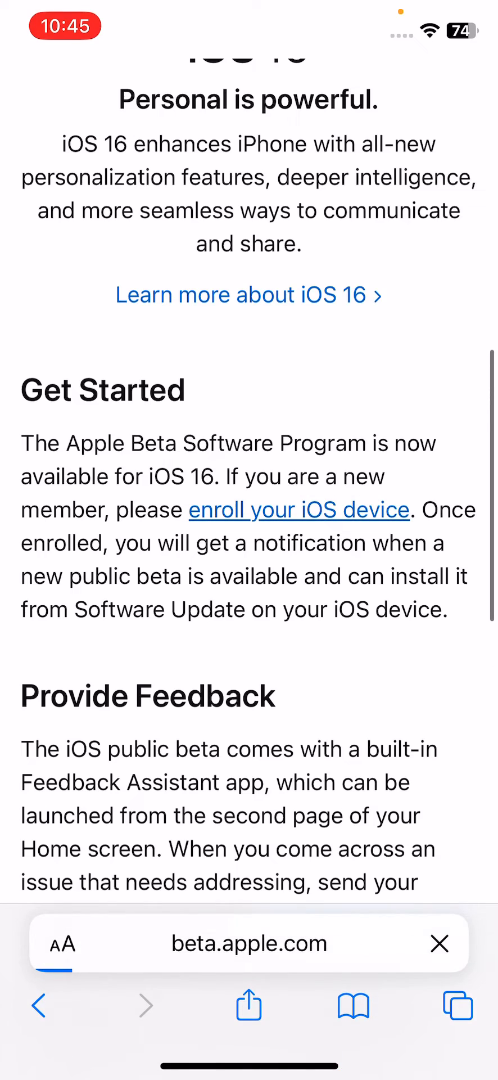
{"action": "scroll", "scroll_direction": "down", "scroll_amount": 3}
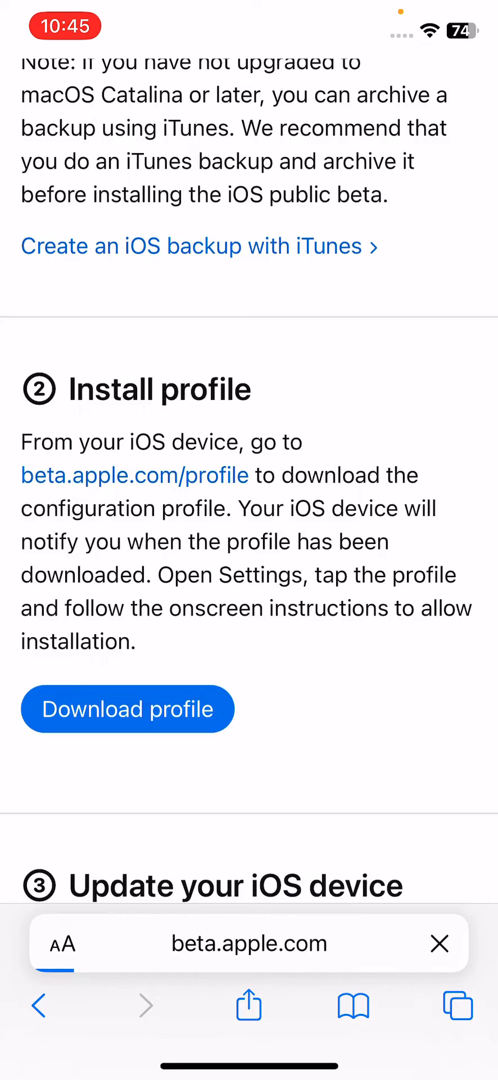
- Download the iOS 16 beta profile, allow the download, and accept the Consent screen
{"action": "left_click", "coordinate": [127, 709]}
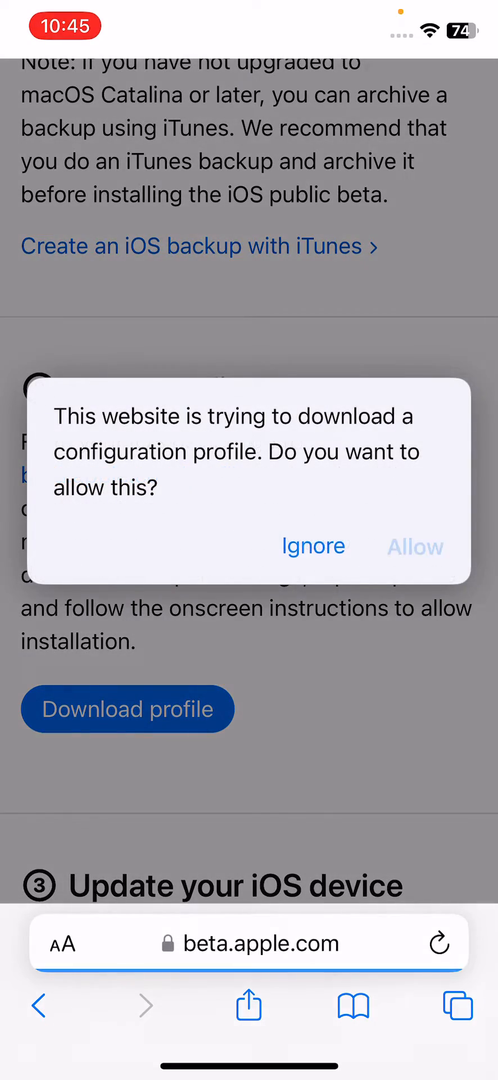
{"action": "left_click", "coordinate": [415, 546]}
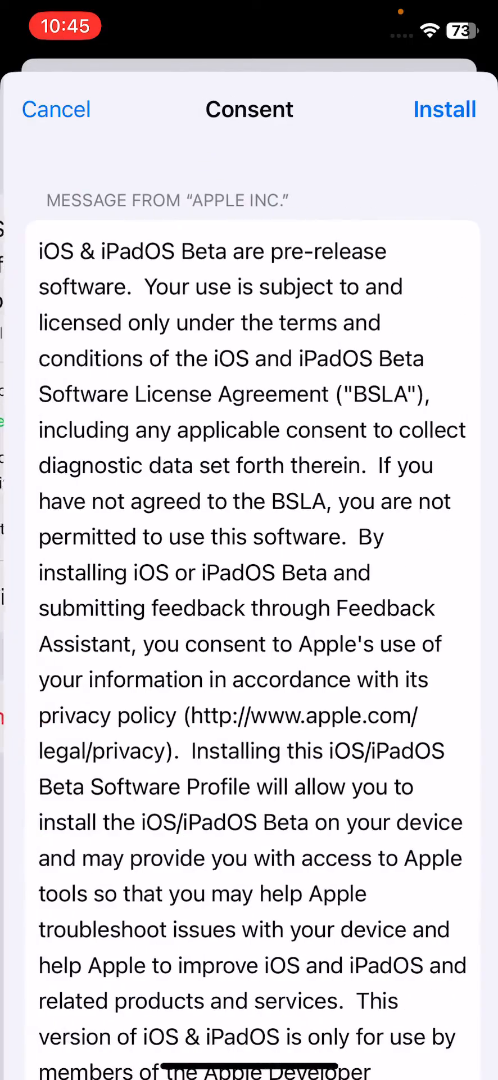
{"action": "left_click", "coordinate": [445, 110]}
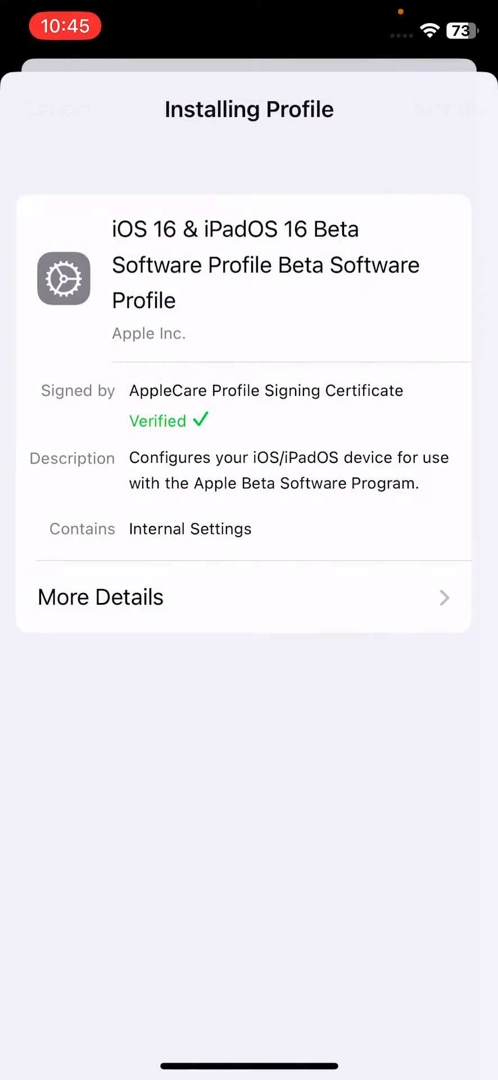